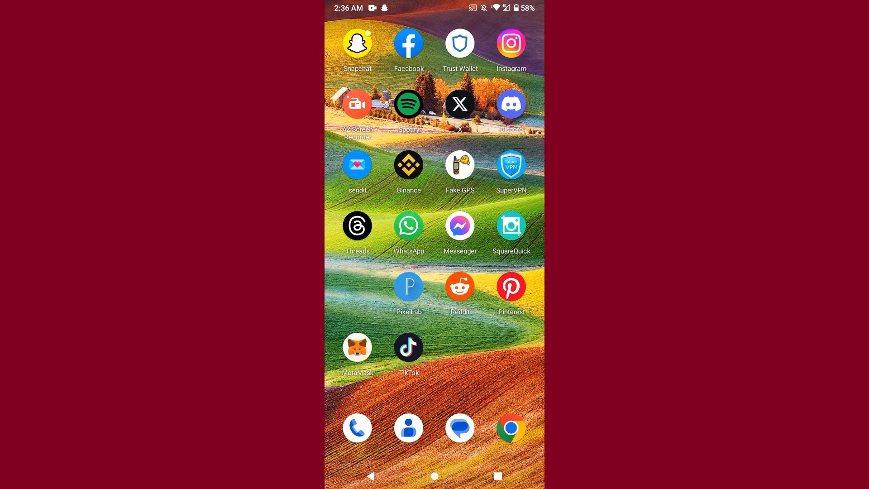
- Launch Snapchat from its home-screen icon so the yellow splash screen appears
{"action": "left_click", "coordinate": [356, 42]}
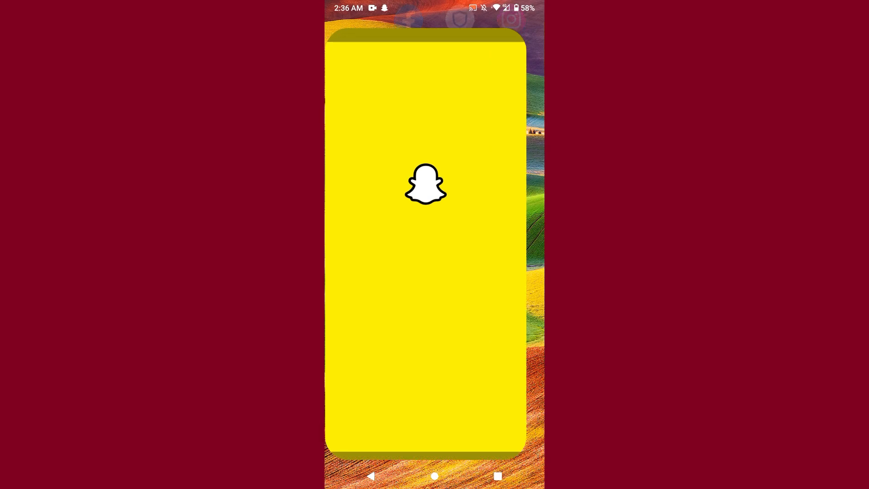